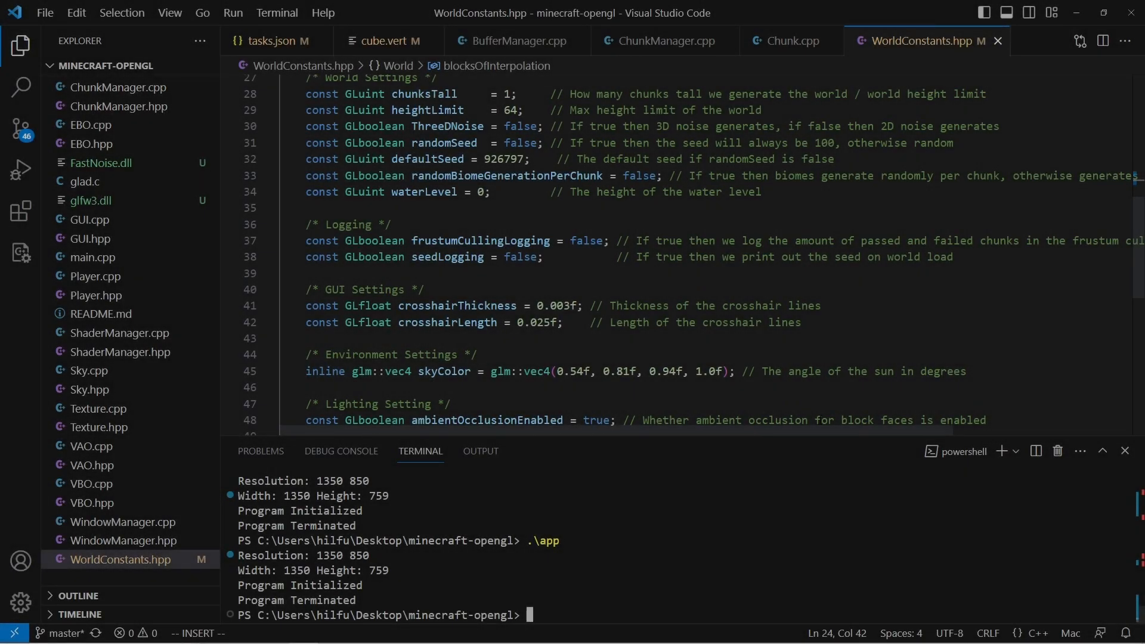
- Relaunch .\app from the PowerShell terminal to open the sky-blue LearnOpenGL window
scroll("up", 3)
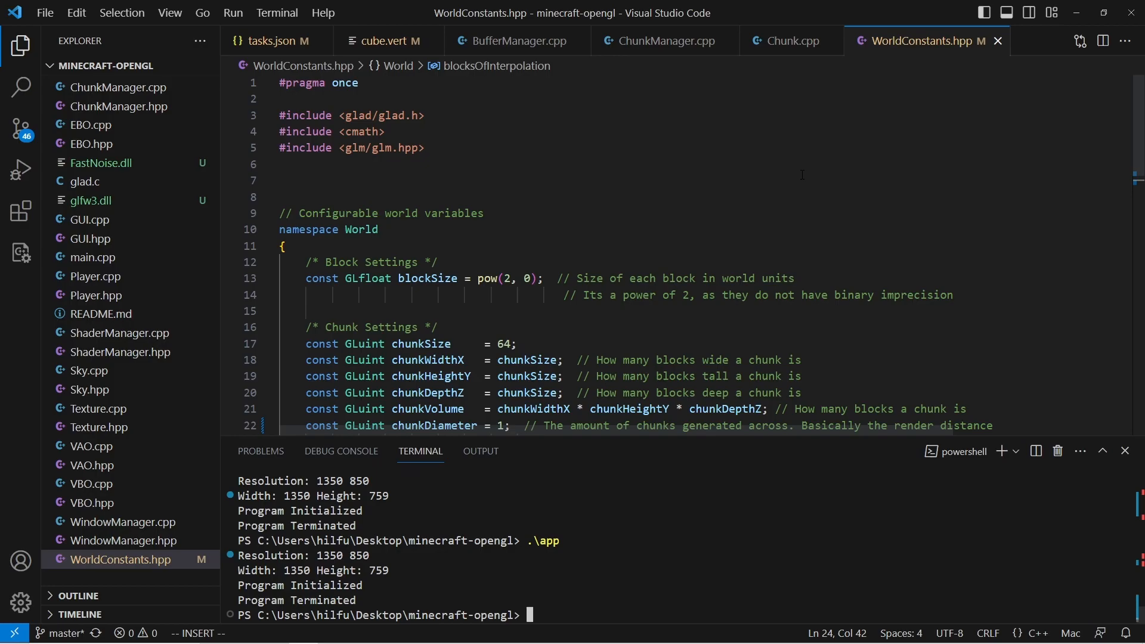
key("Return")
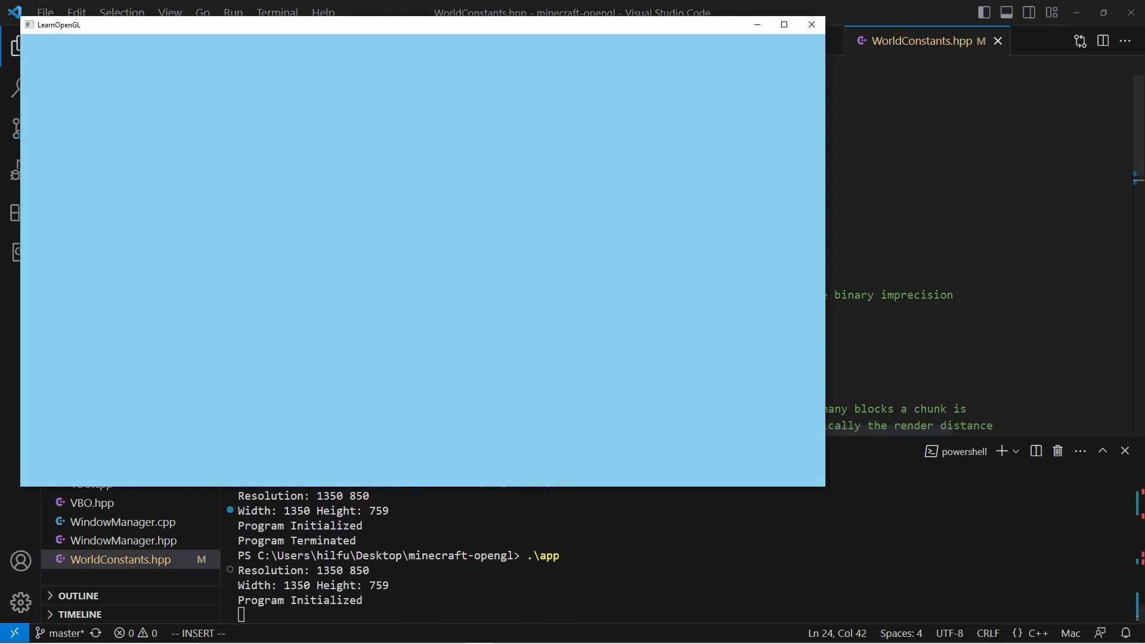